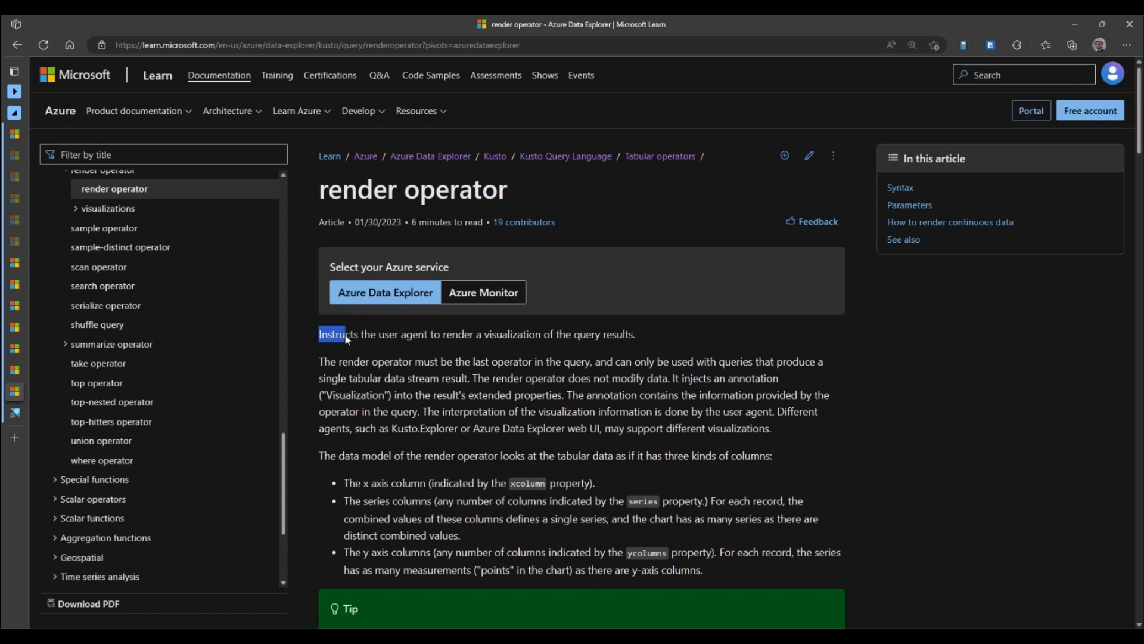
- Highlight the render operator's opening sentence and scroll on toward Syntax and Parameters
left_click_drag(347, 335, 635, 334)
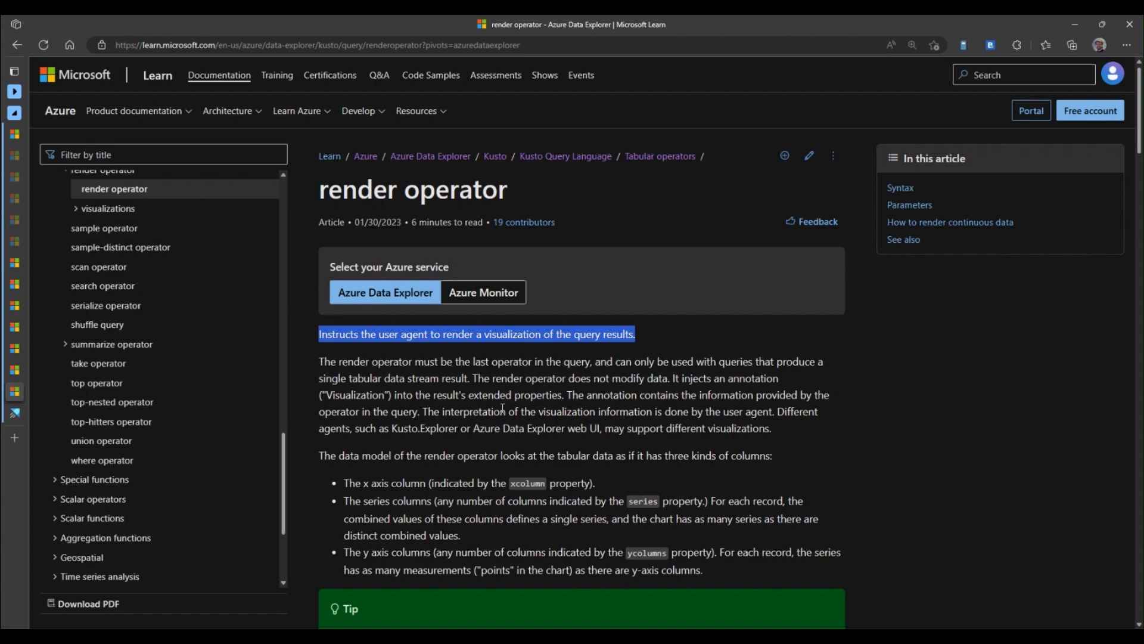
scroll("down", 3)
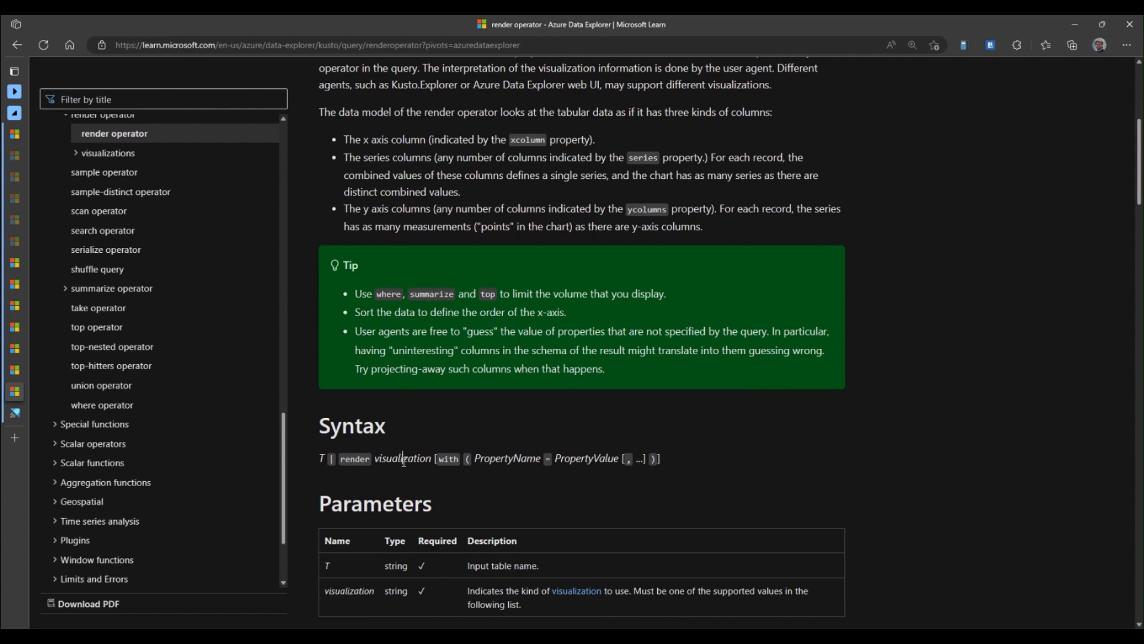
mouse_move(88, 423)
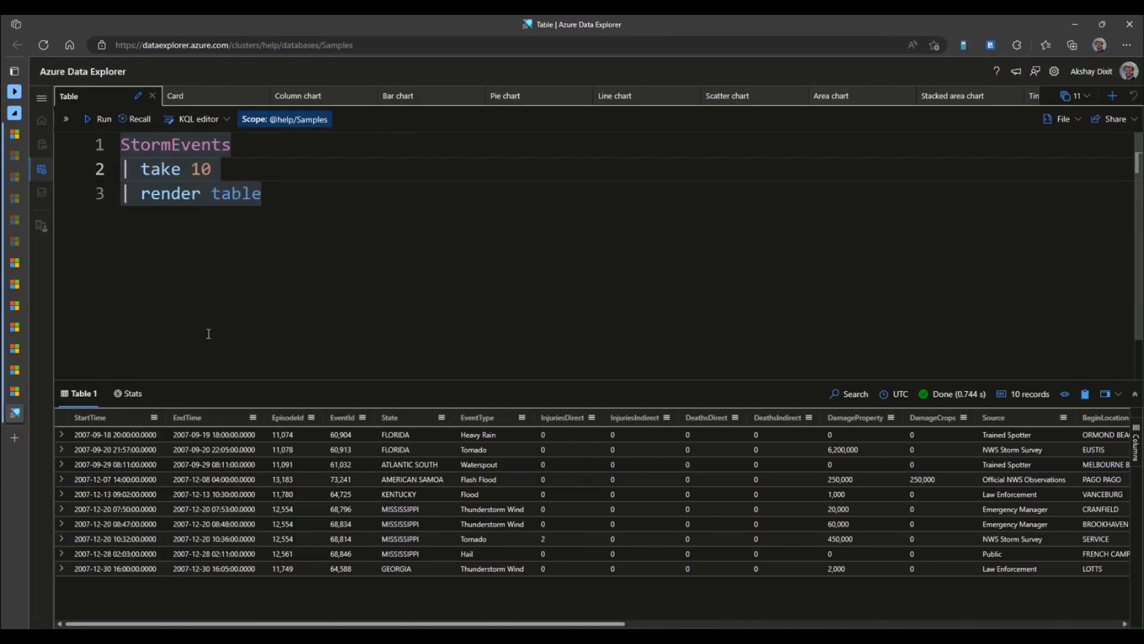
mouse_move(176, 144)
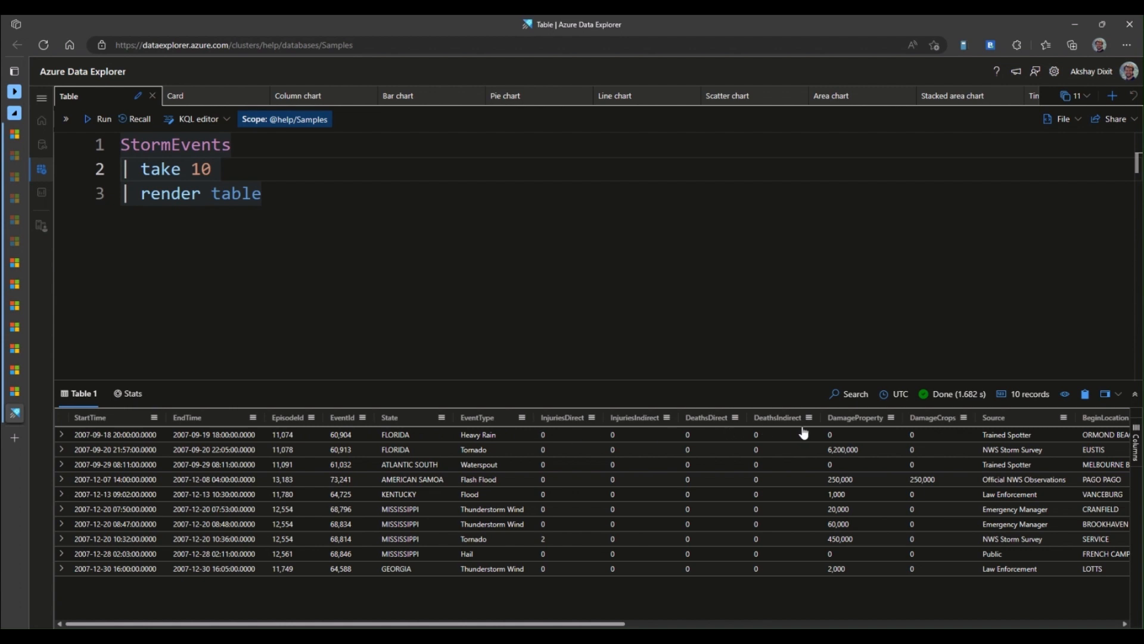
mouse_move(524, 205)
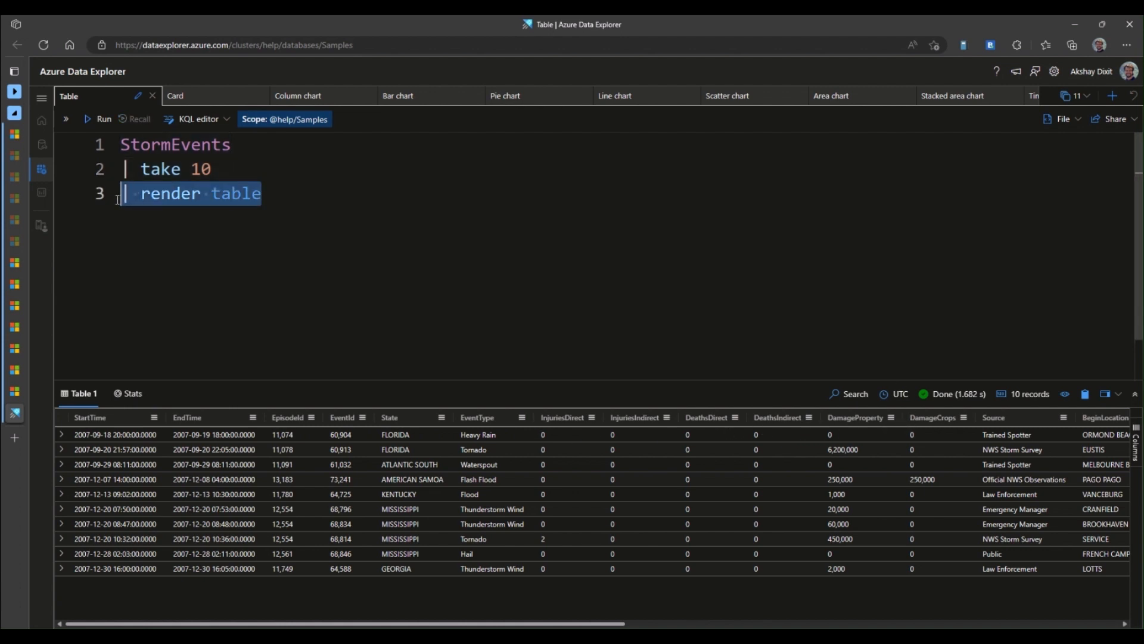
- Delete the render table line so StormEvents just takes 10 rows, then go to Card
key("Delete")
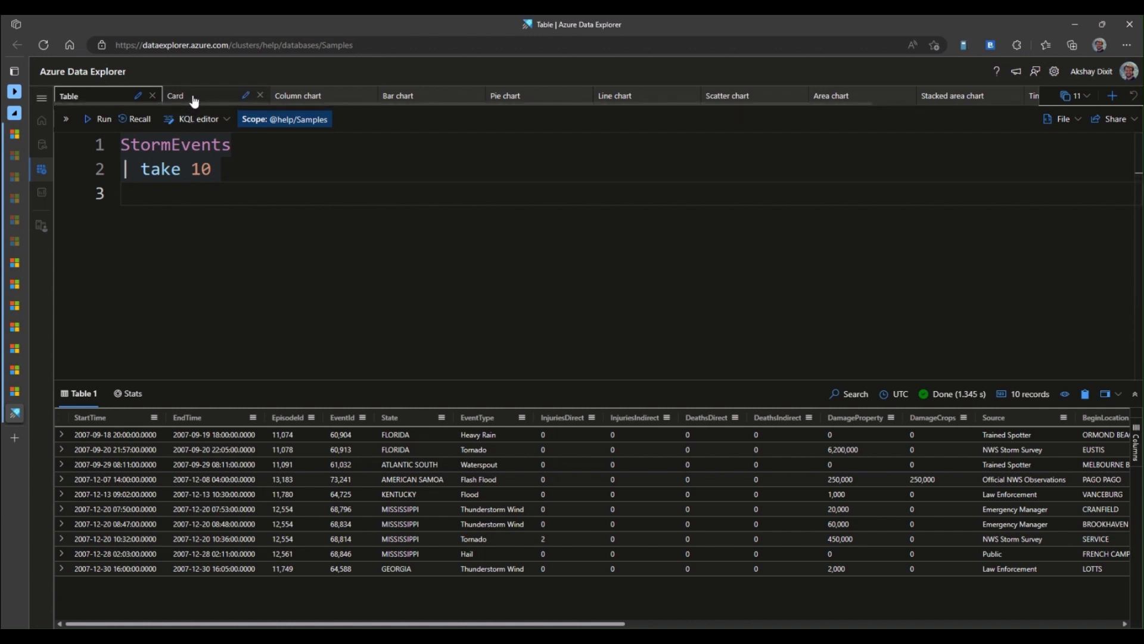
left_click(175, 96)
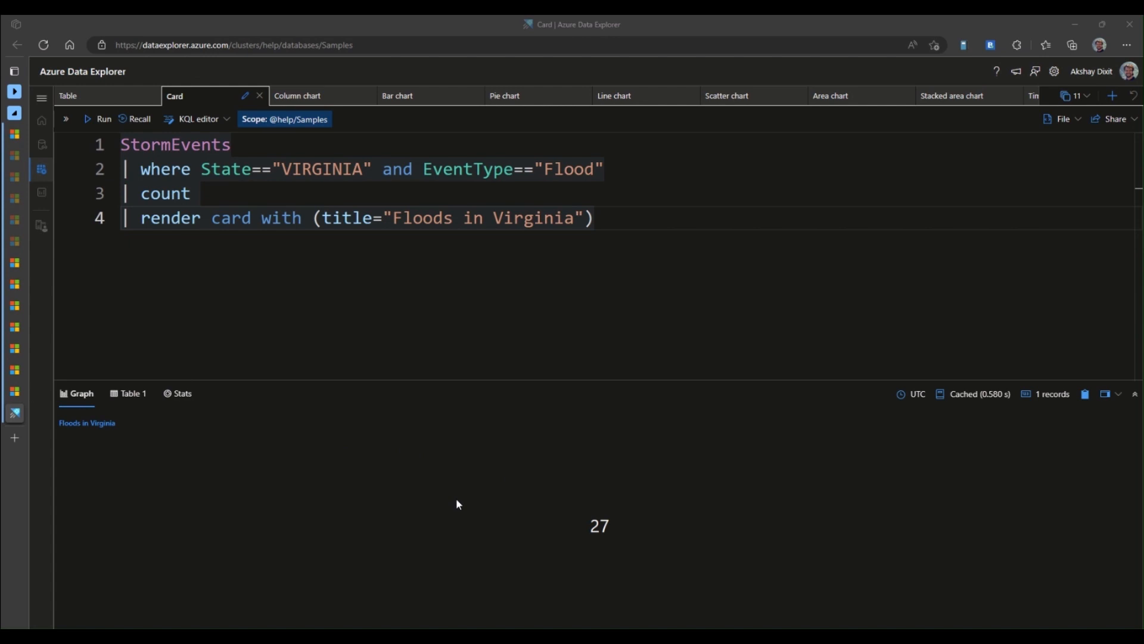
mouse_move(592, 567)
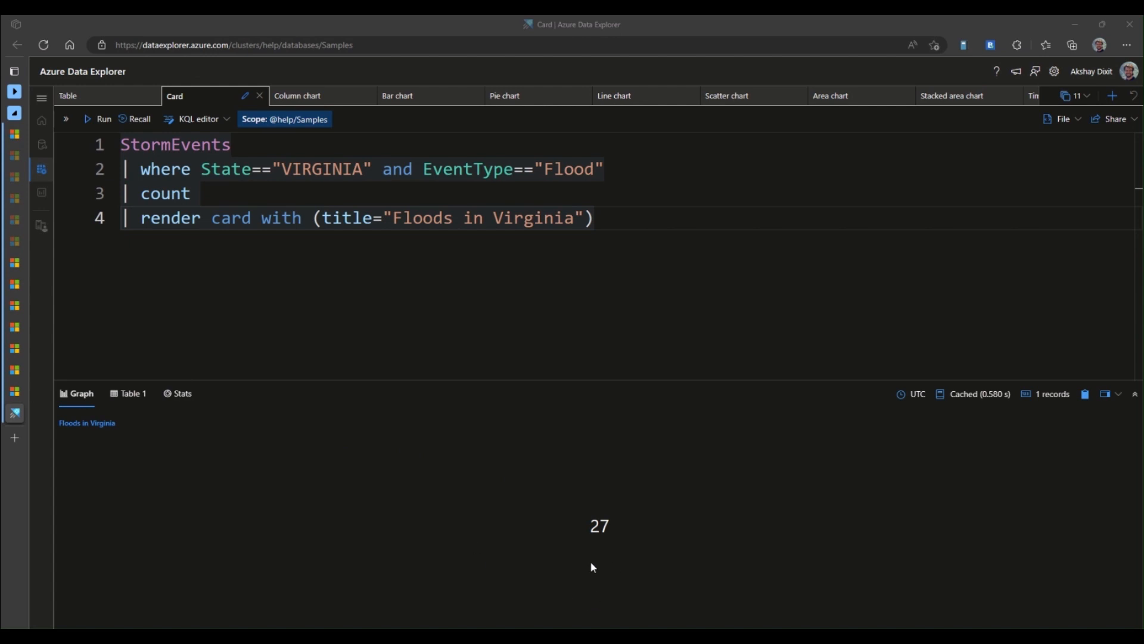
mouse_move(549, 567)
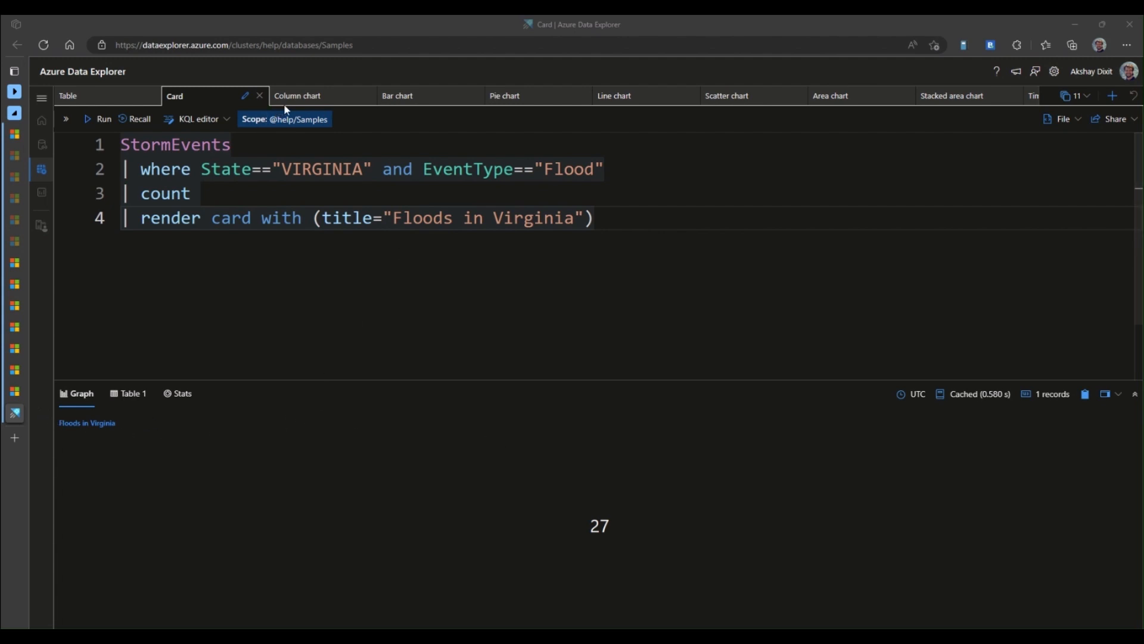
- Move from the Floods in Virginia card (27) to the Column chart query
left_click(296, 96)
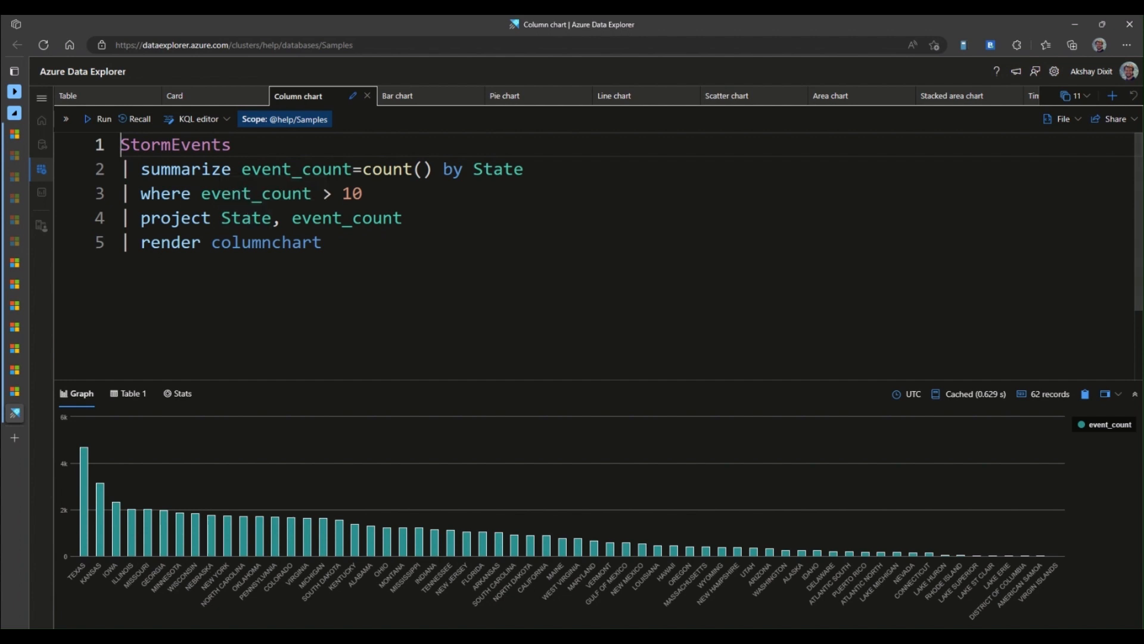
mouse_move(717, 579)
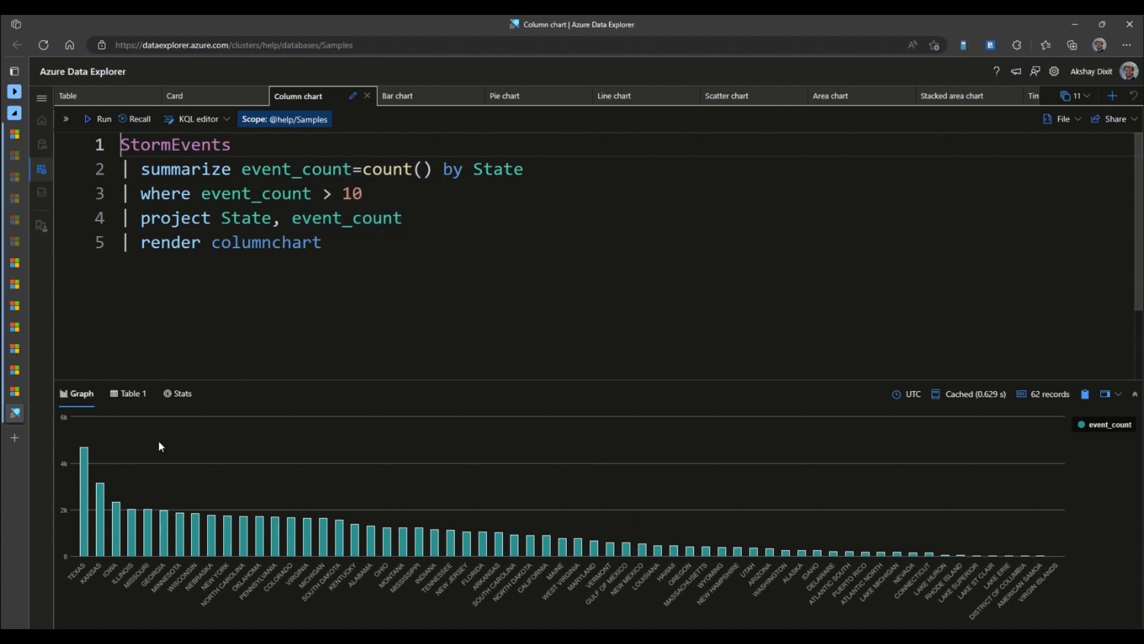
mouse_move(175, 425)
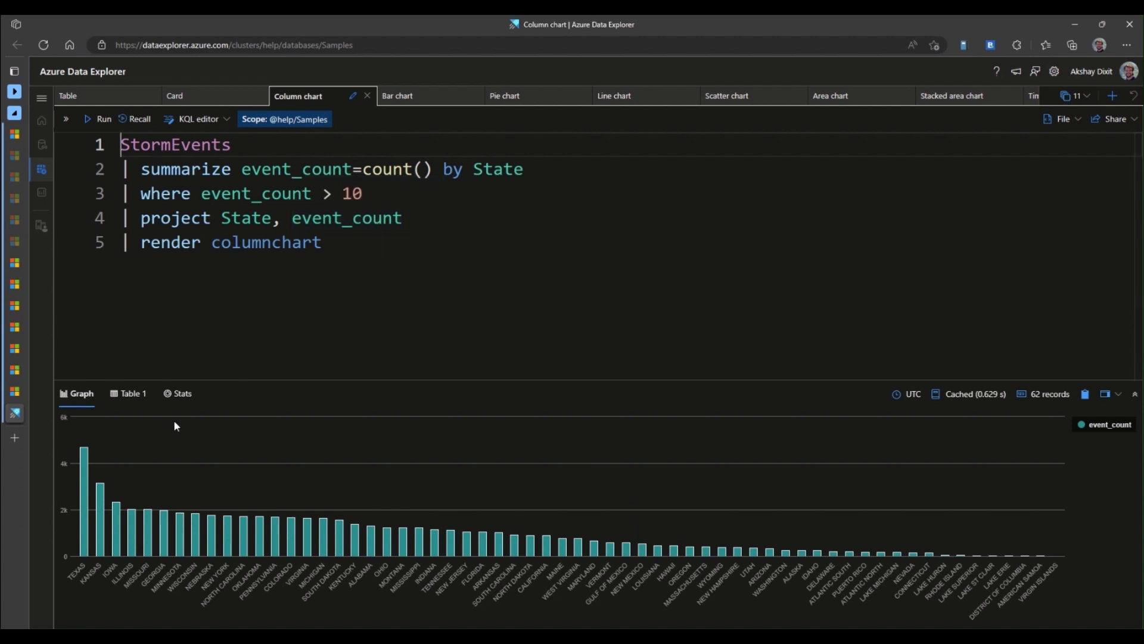
mouse_move(130, 507)
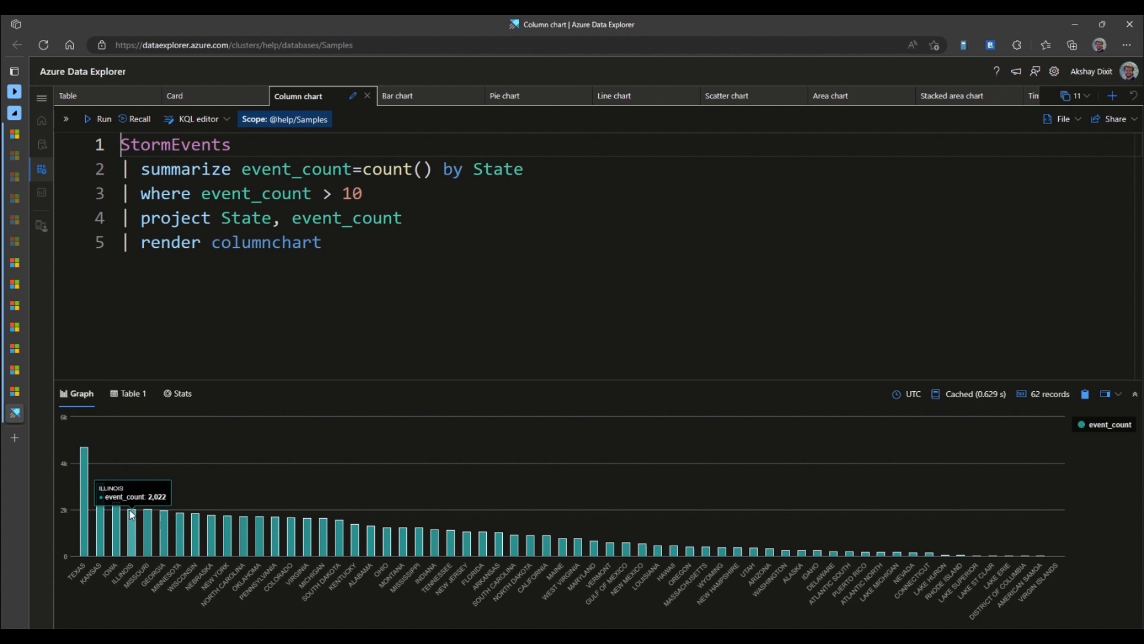
mouse_move(82, 503)
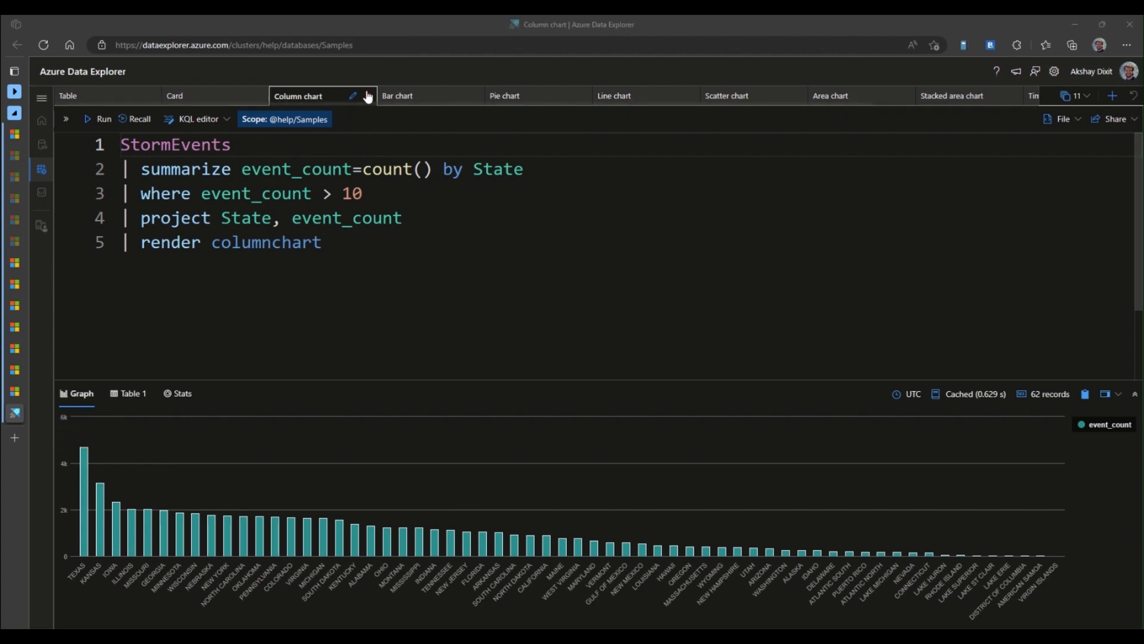
- Leave the per-state column chart and bring up the Bar chart query
left_click(398, 96)
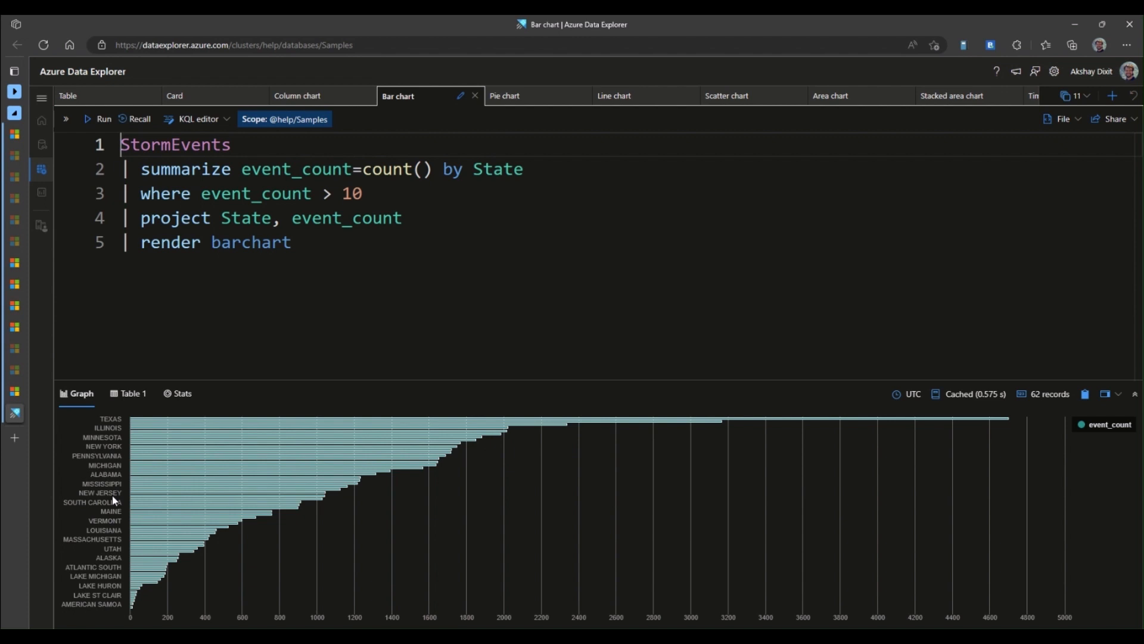
mouse_move(864, 430)
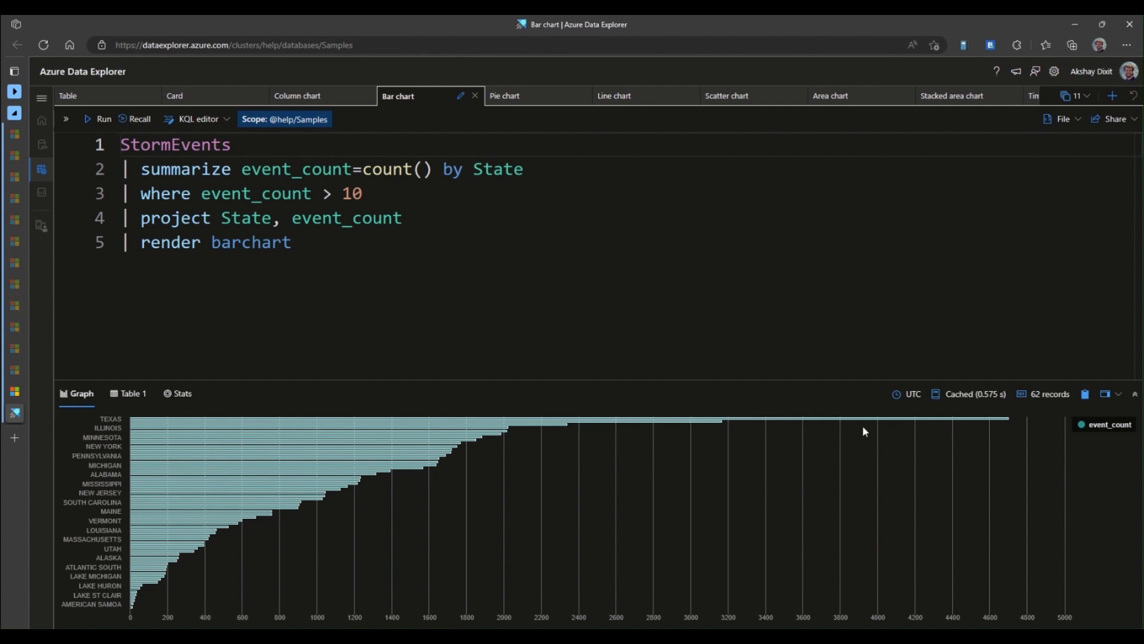
- Bring up the Pie chart query of the top 10 storm-event states
left_click(505, 95)
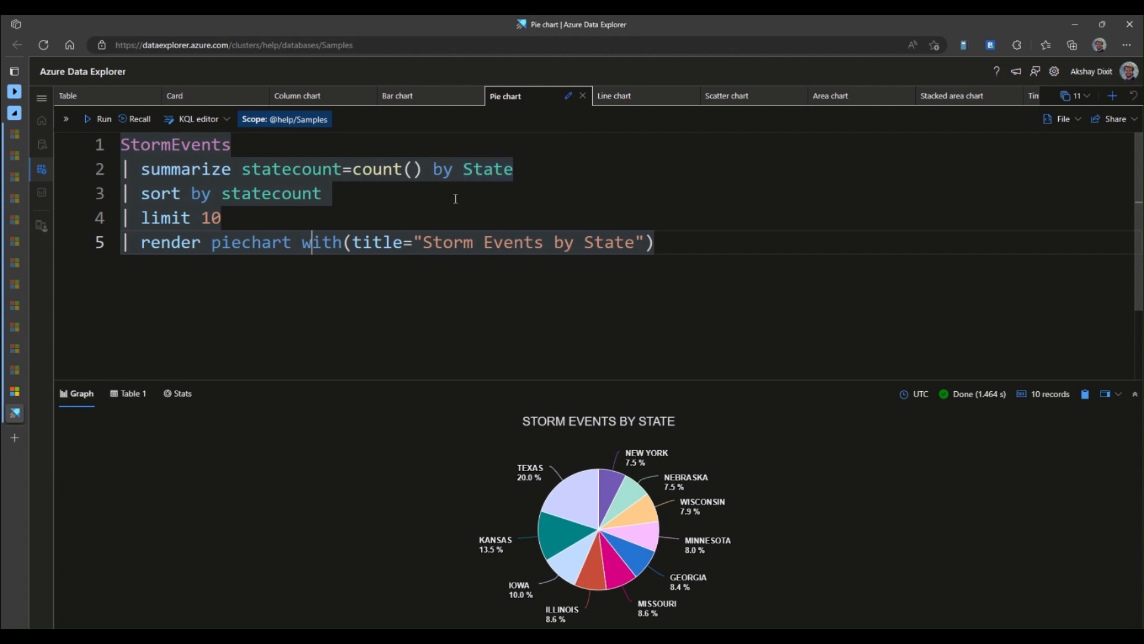
mouse_move(541, 445)
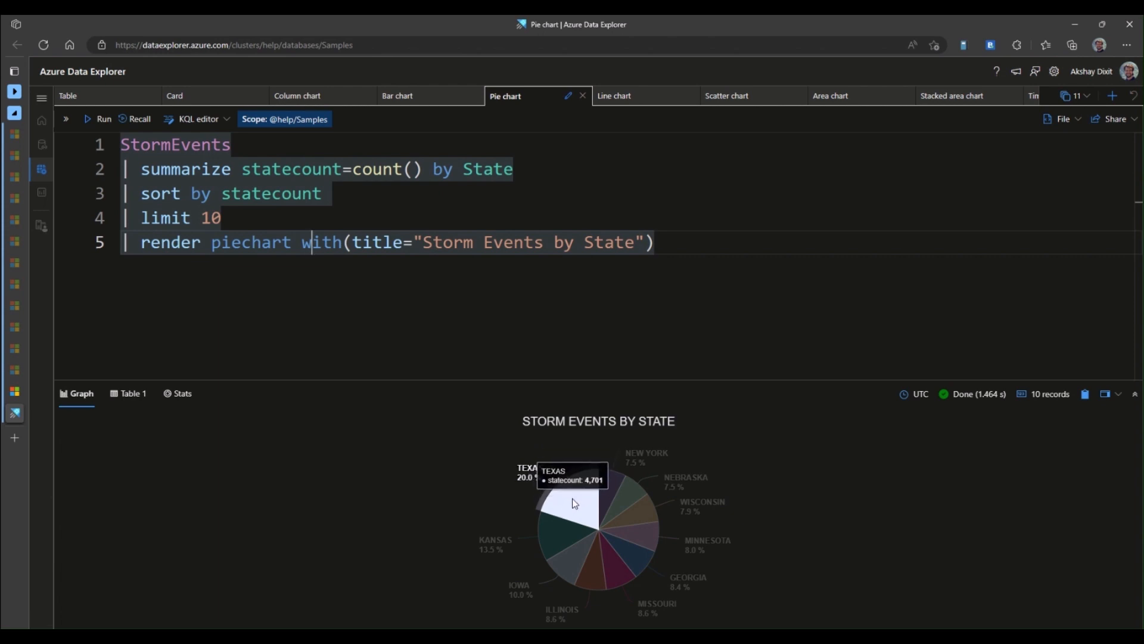
mouse_move(420, 508)
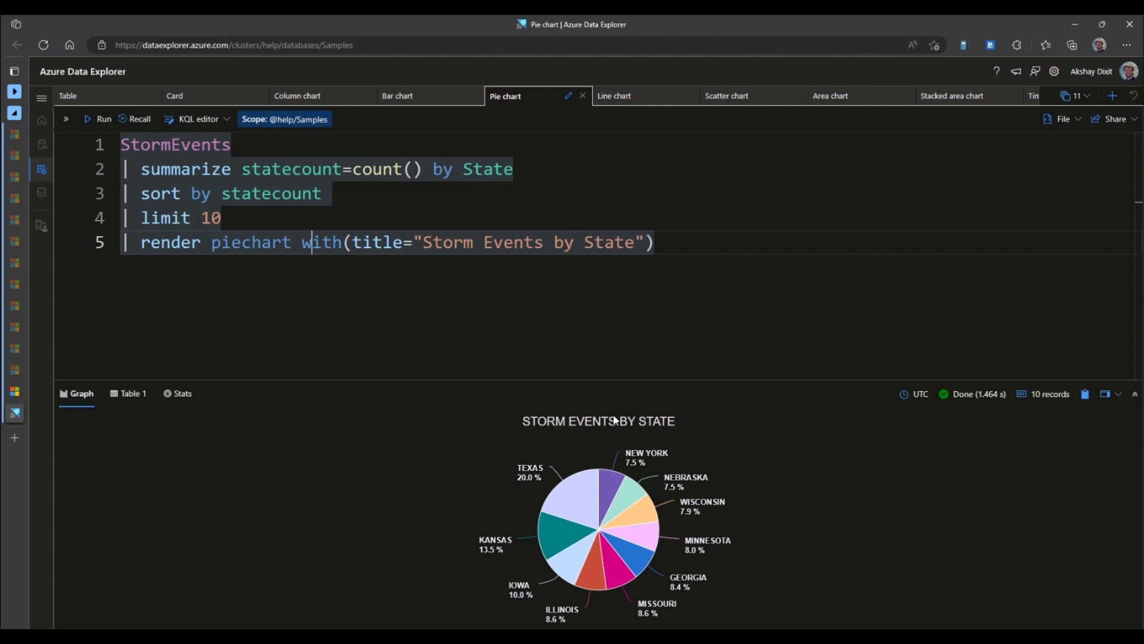
mouse_move(650, 122)
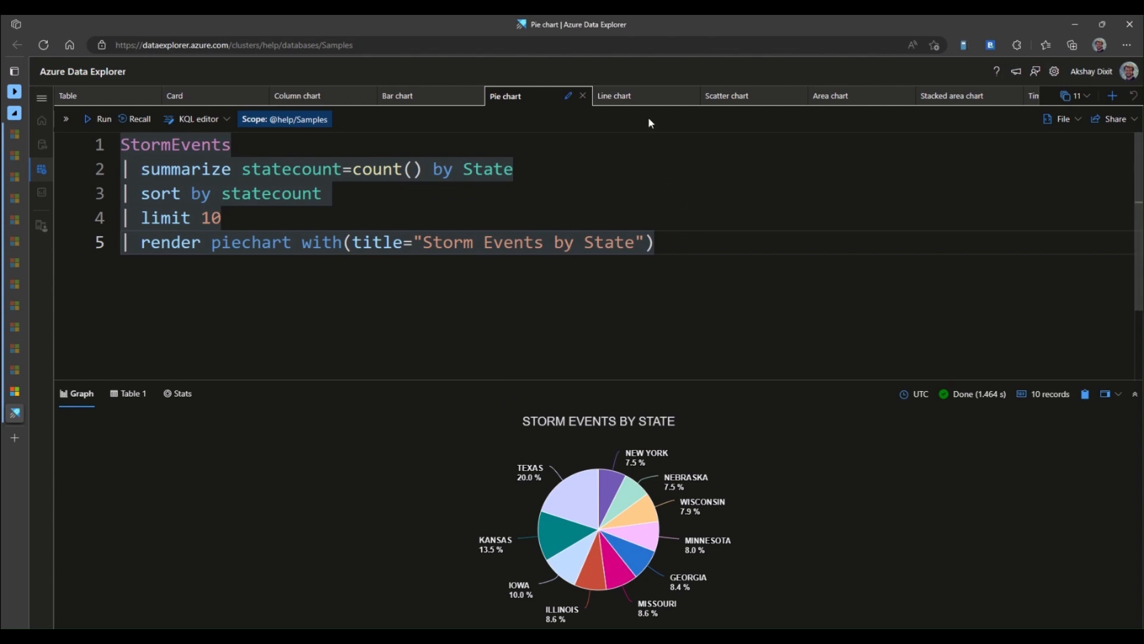
- Bring up the Line chart query of Virginia property damage over 2007
left_click(614, 95)
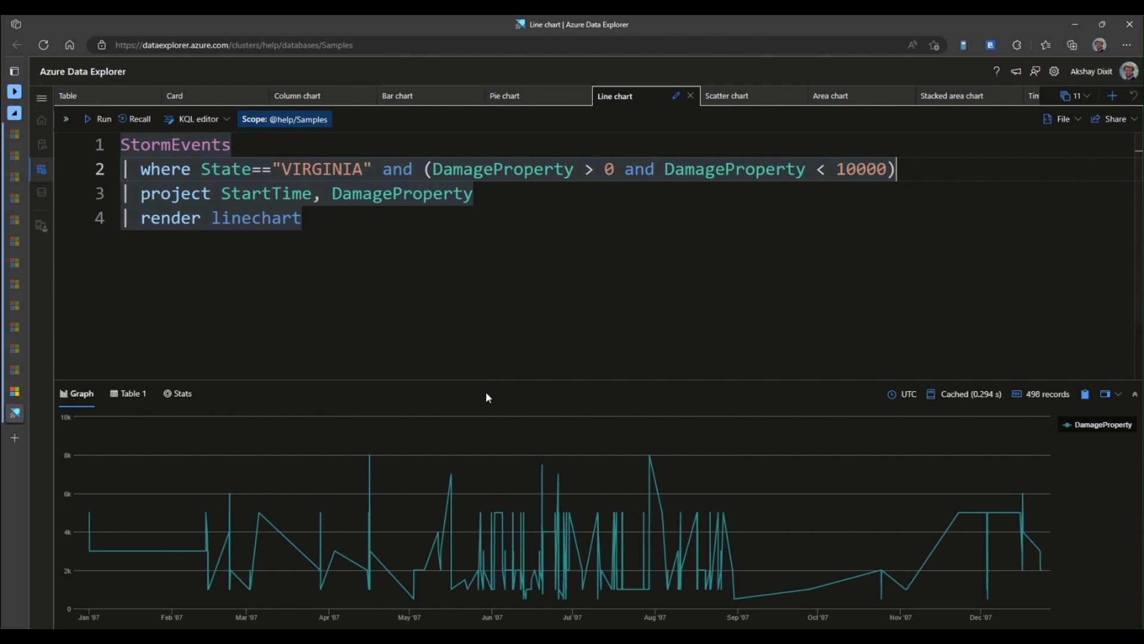
mouse_move(228, 510)
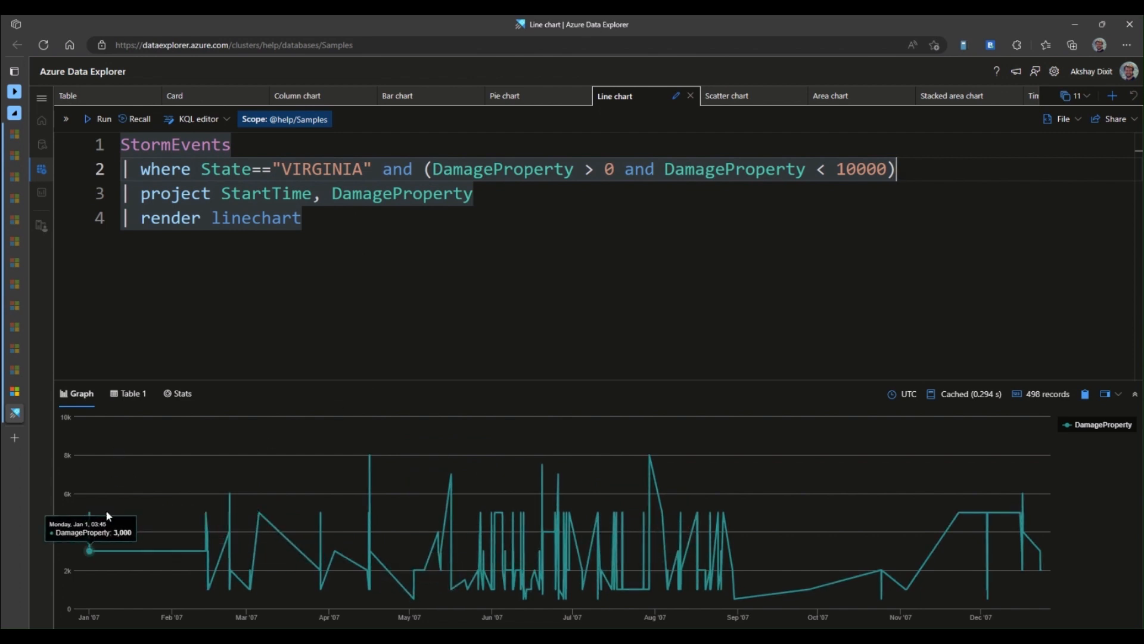
mouse_move(126, 546)
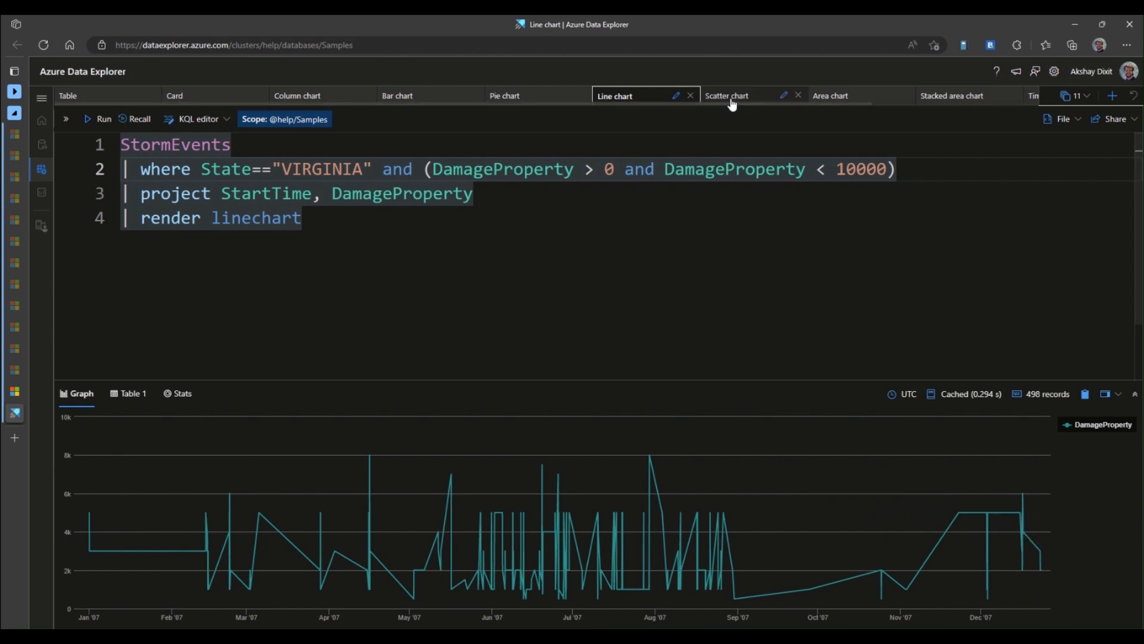
- Bring up the Scatter chart of property damage versus state population
left_click(727, 95)
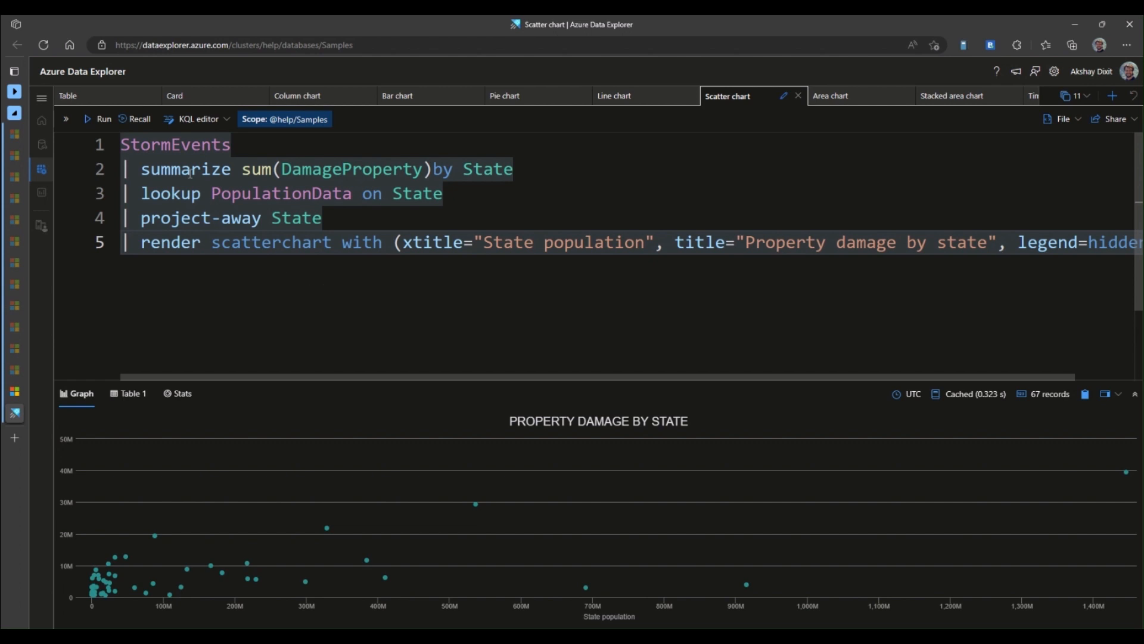
mouse_move(227, 250)
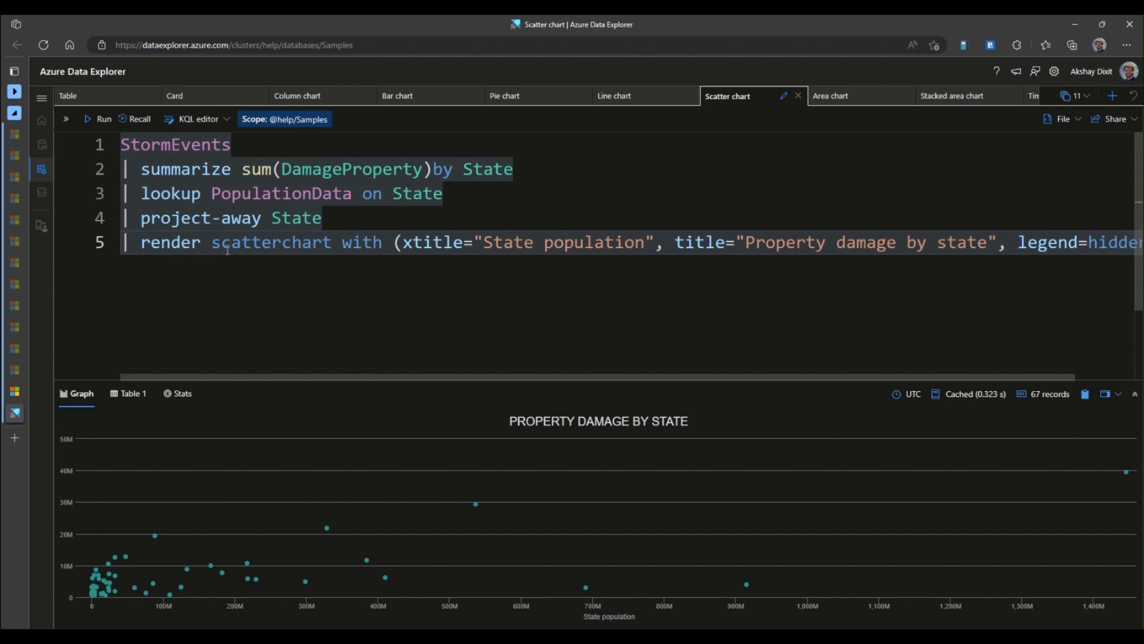
mouse_move(429, 241)
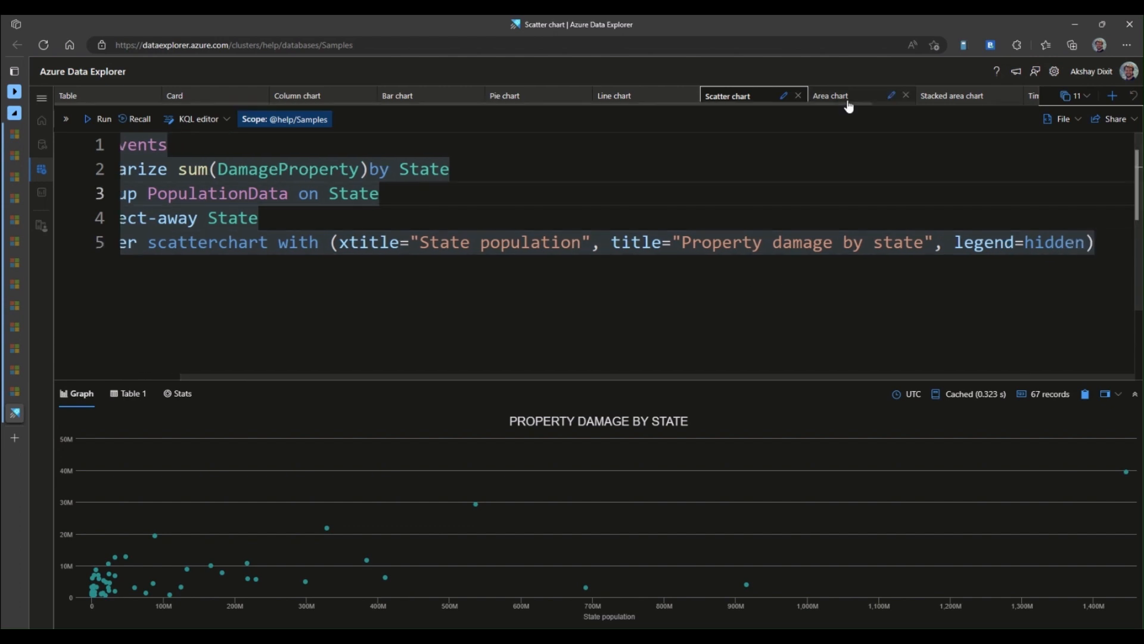
- Show demo_series3 as a filled area chart from January to early February
left_click(830, 96)
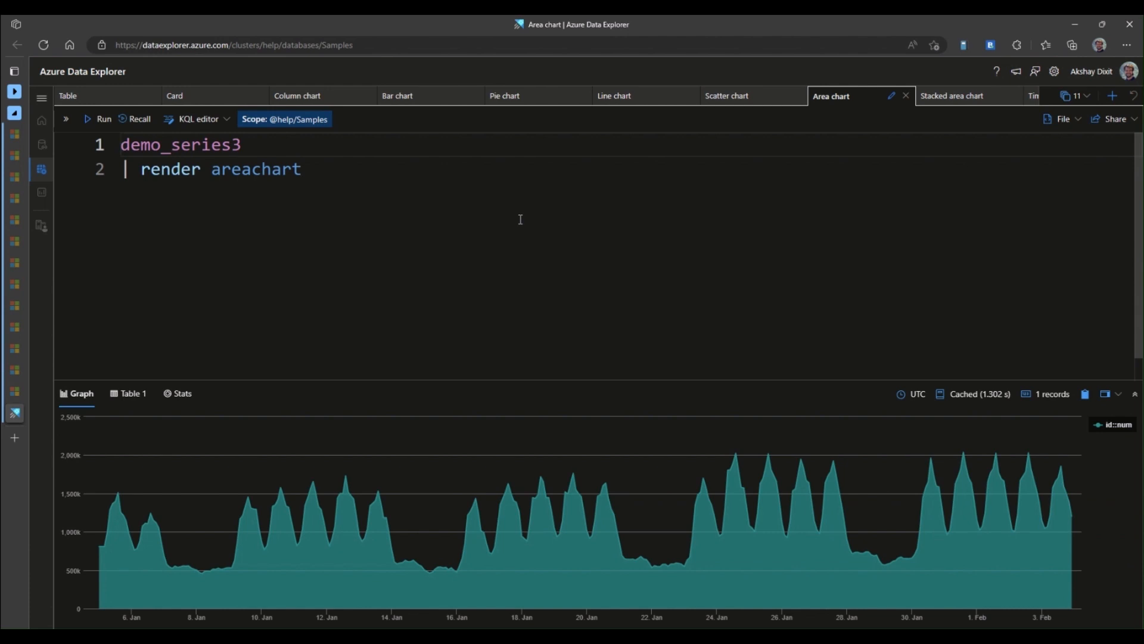
mouse_move(468, 416)
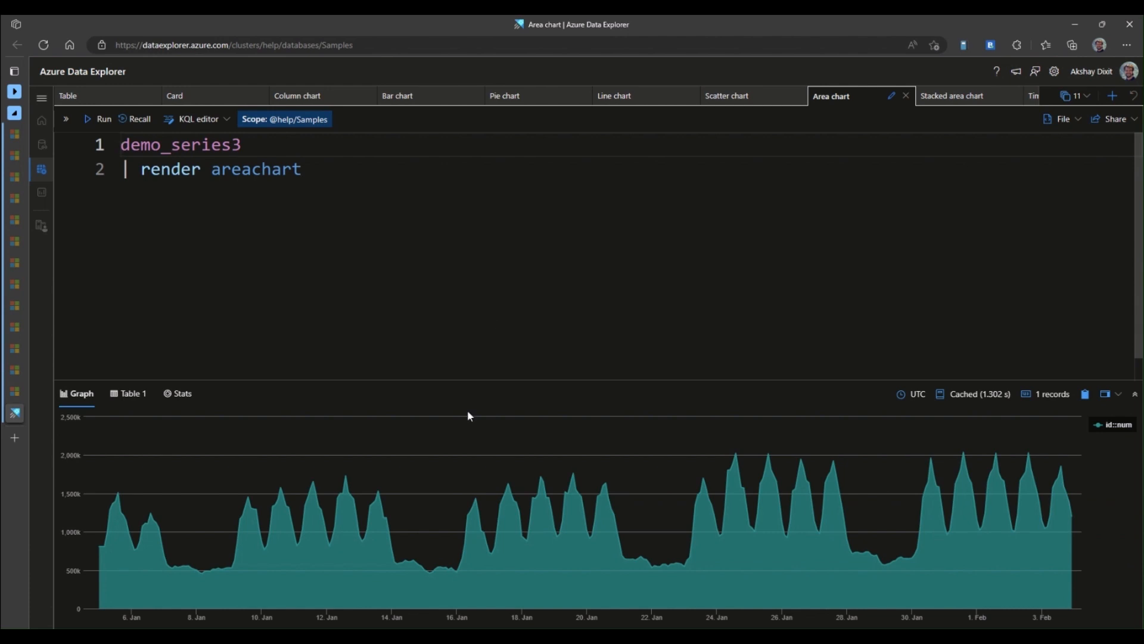
mouse_move(451, 565)
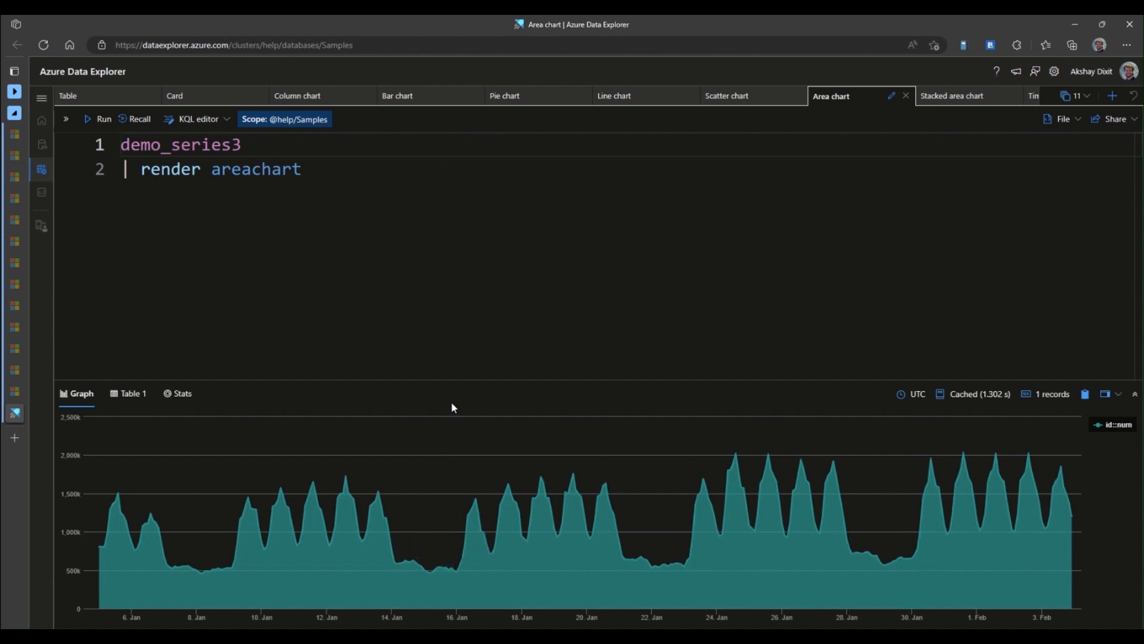
mouse_move(754, 527)
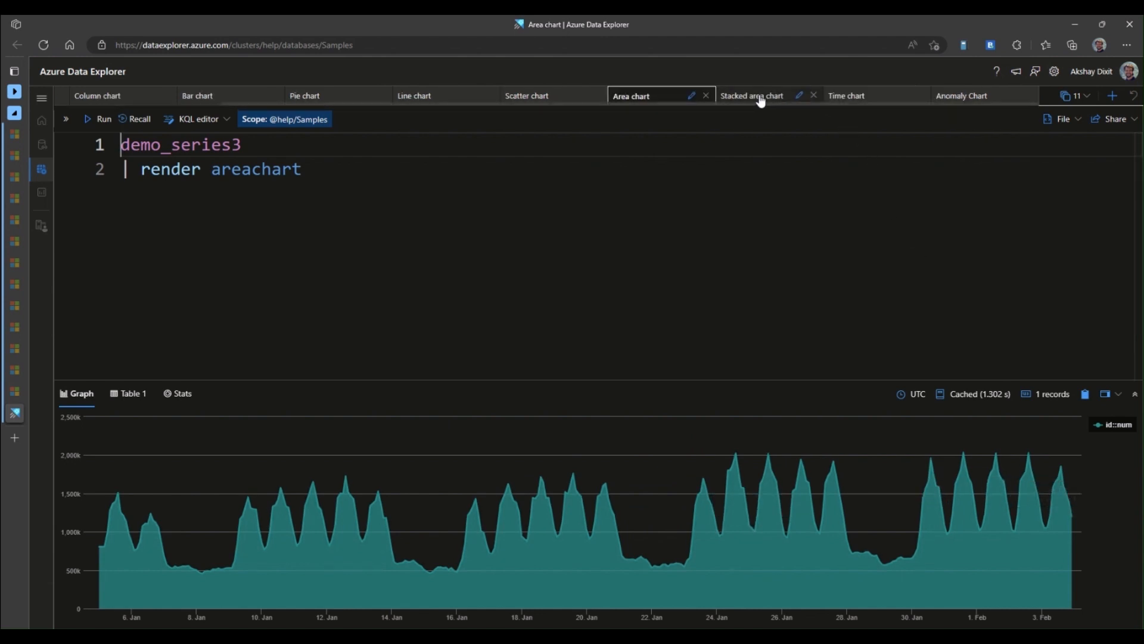
- Show the nyc_taxi stacked area chart with bin(pickup_datetime, 2d) grouping
left_click(751, 95)
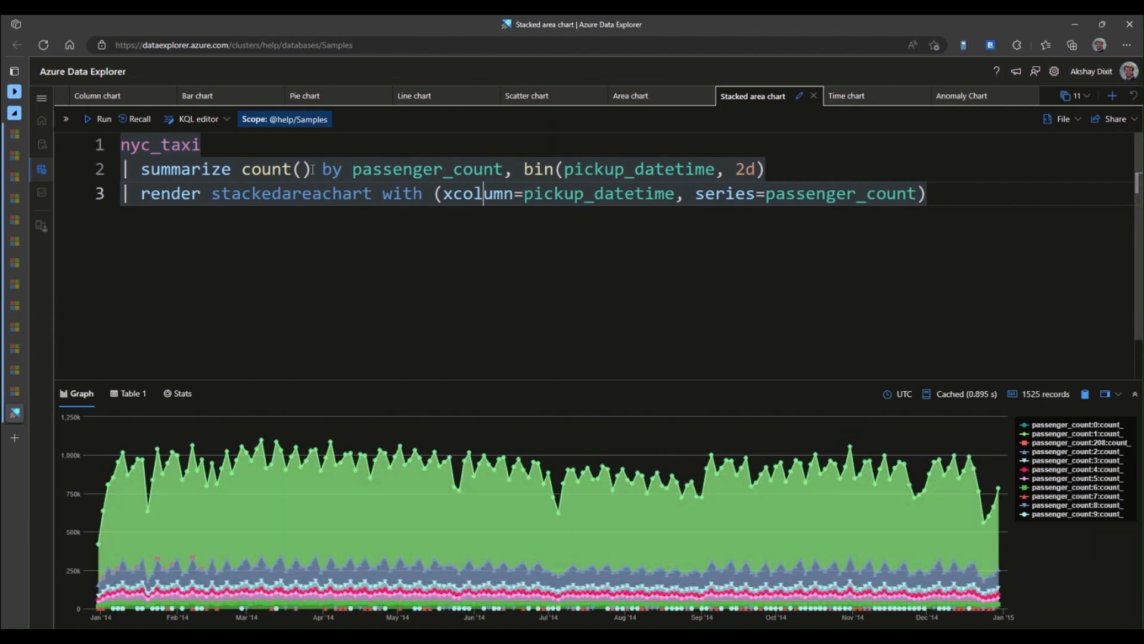
mouse_move(160, 144)
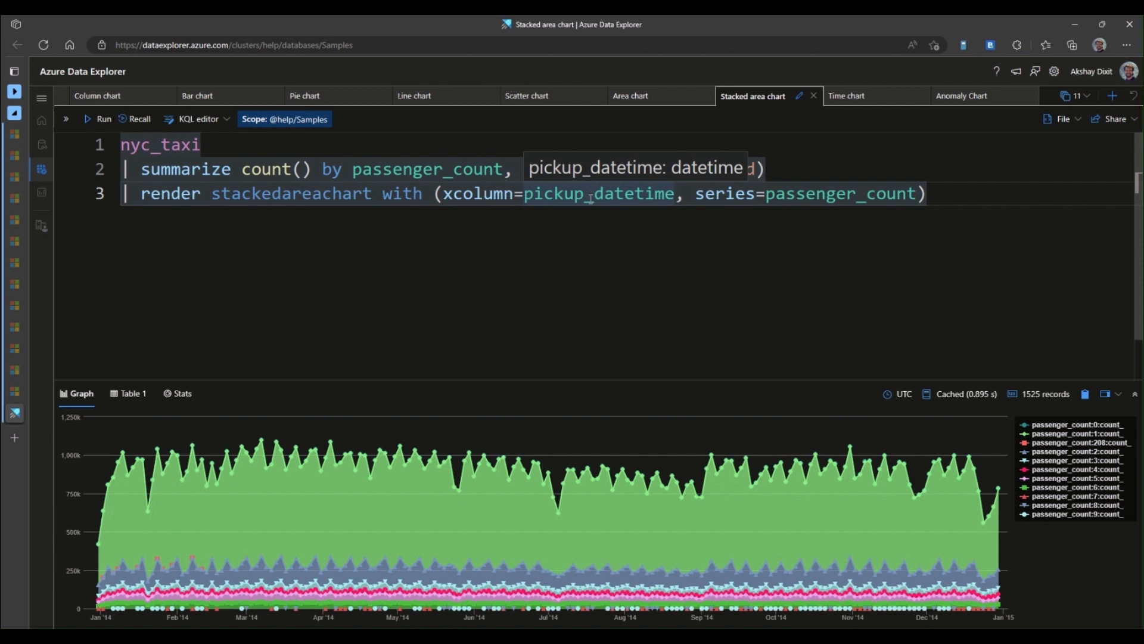
type("bin(pickup_datetime, 2d)")
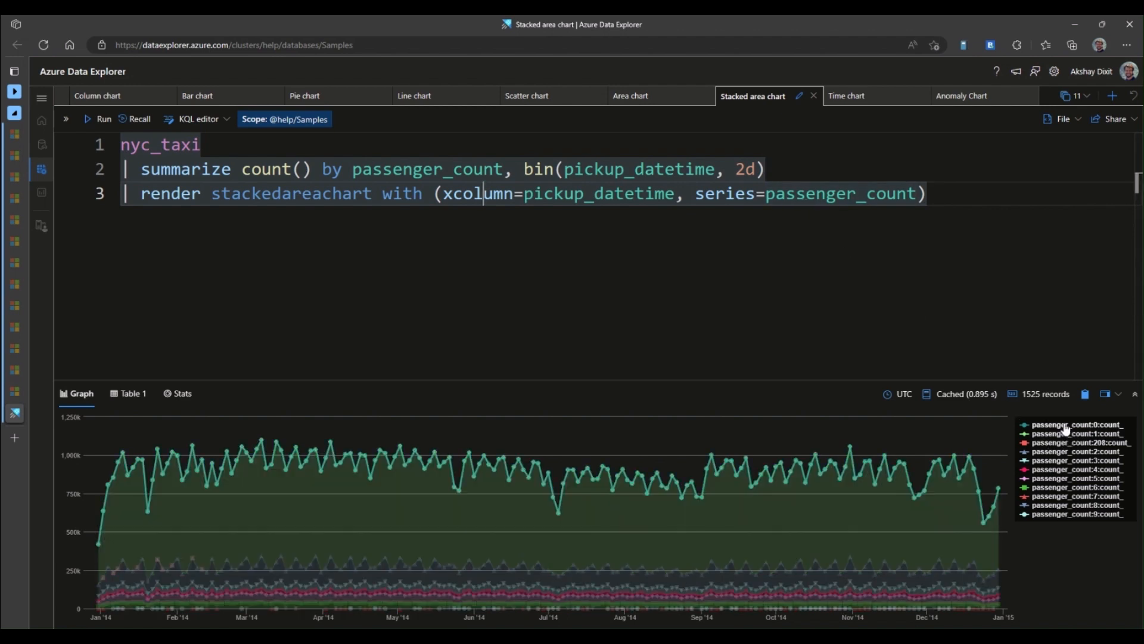
mouse_move(1077, 433)
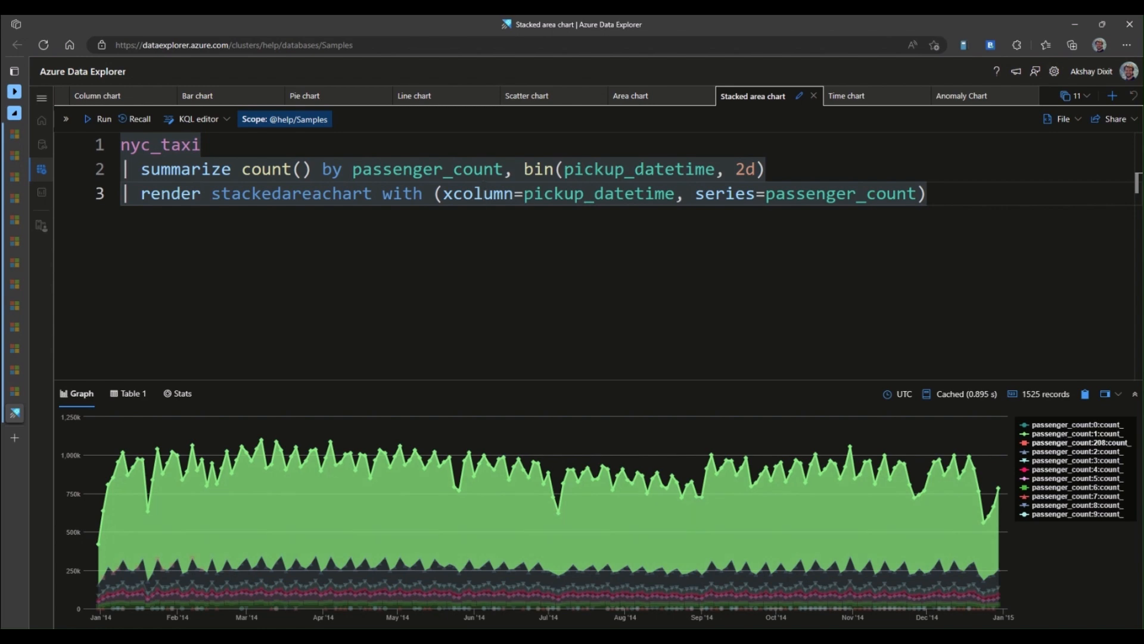
- Show the series_decompose time chart of a month of web app traffic
left_click(846, 95)
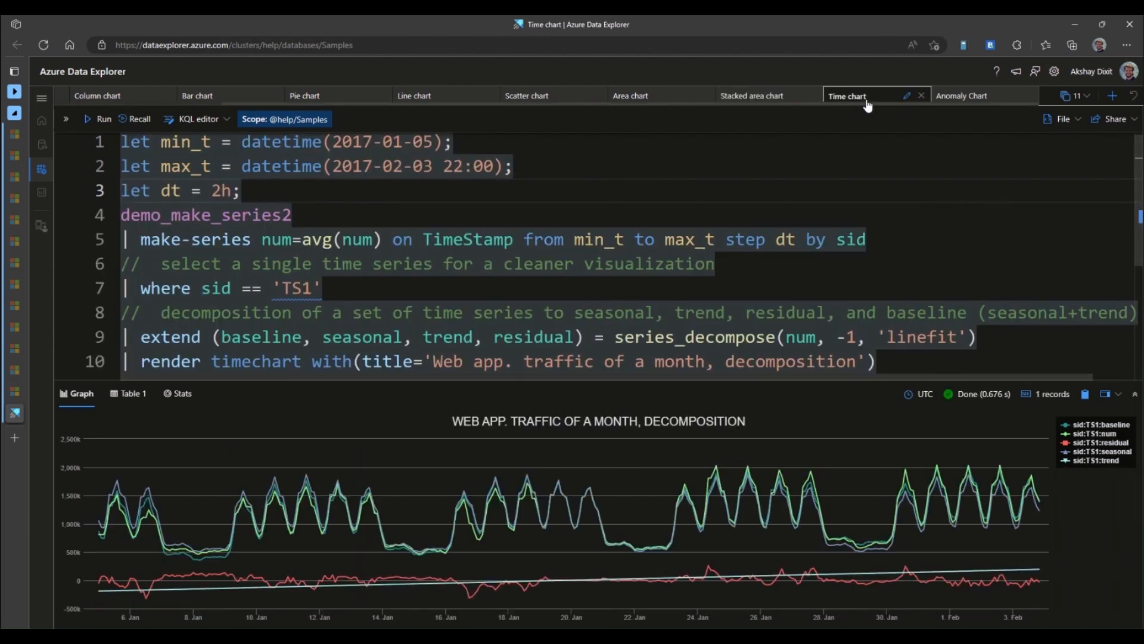
mouse_move(427, 622)
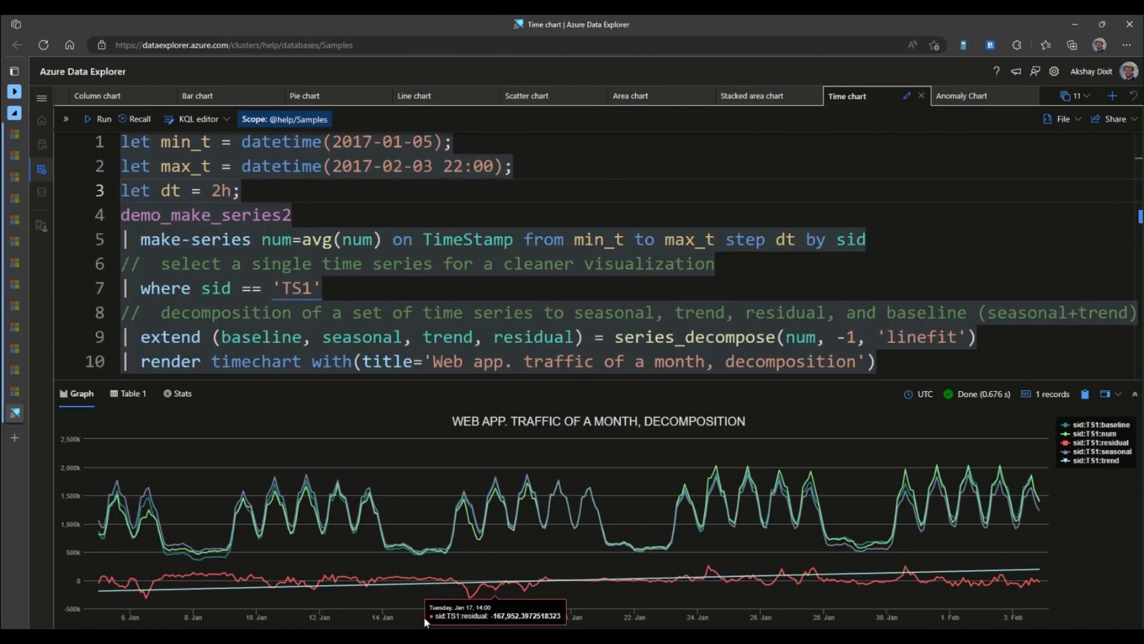
mouse_move(909, 626)
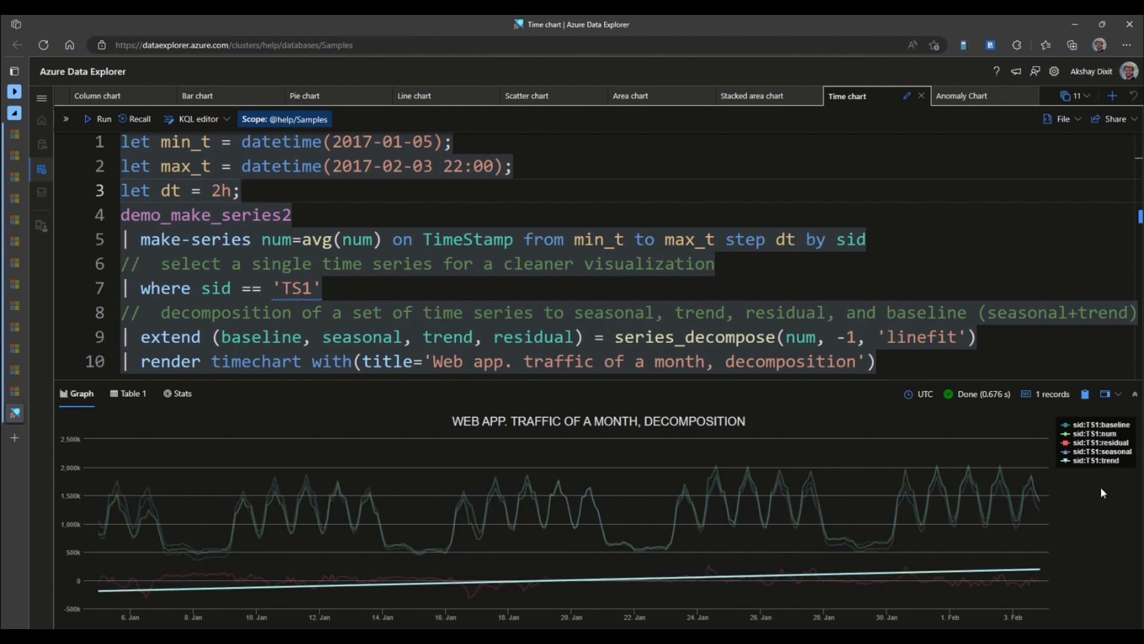
mouse_move(387, 597)
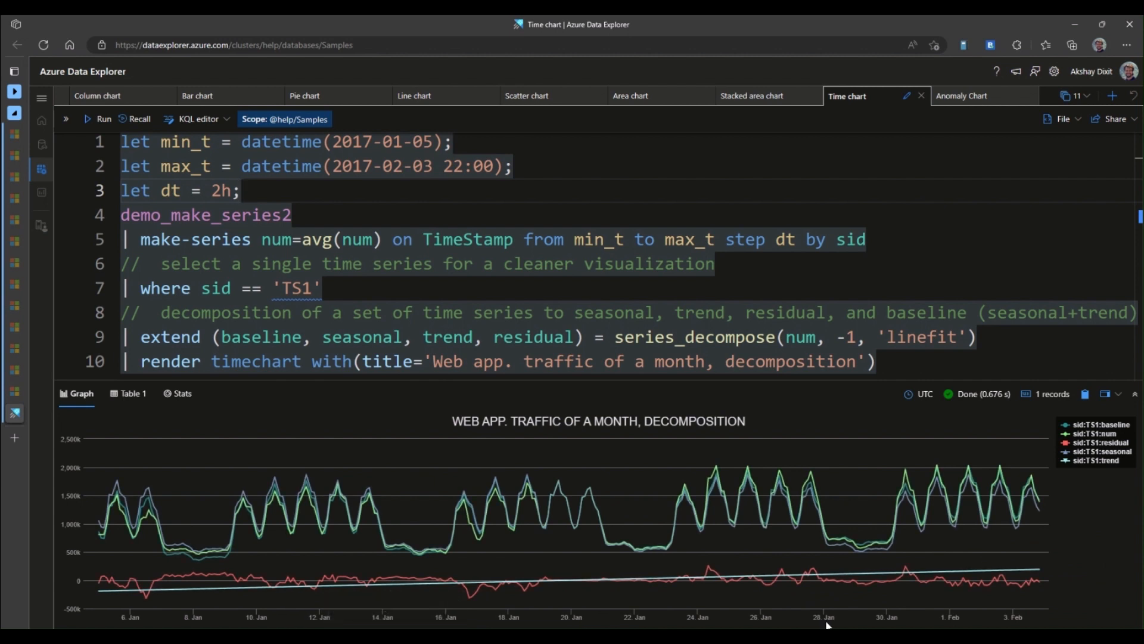
- Show the Anomaly Chart tab with its anomalychart query over a month of web traffic
left_click(963, 95)
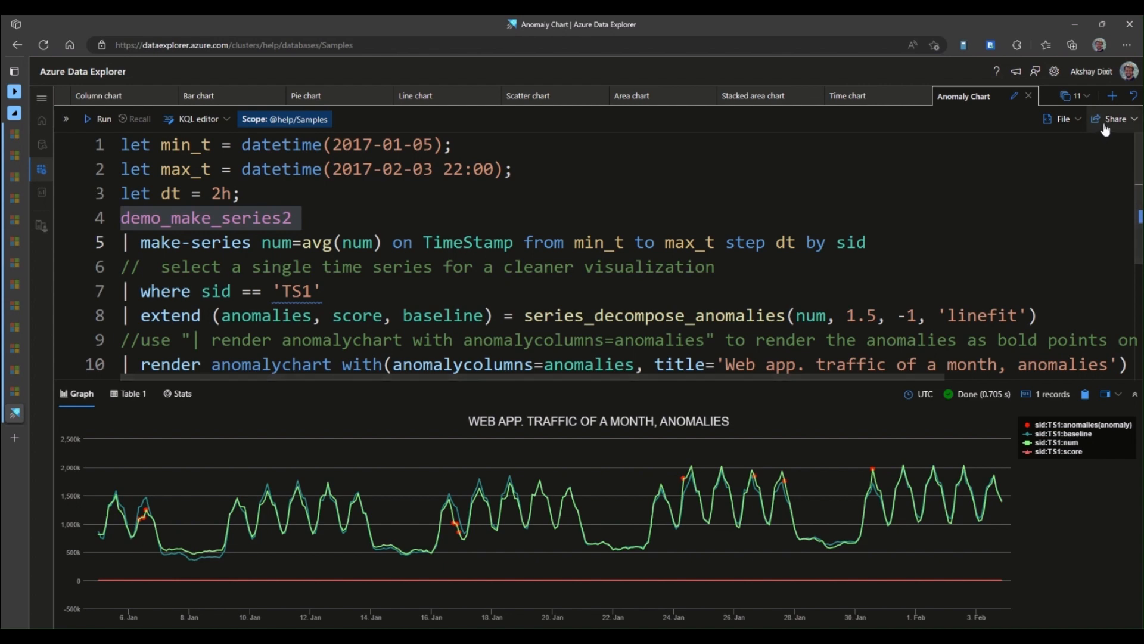
- Pin the anomaly chart to the existing 'ADX Video' dashboard, viewing it after creation
left_click(1116, 118)
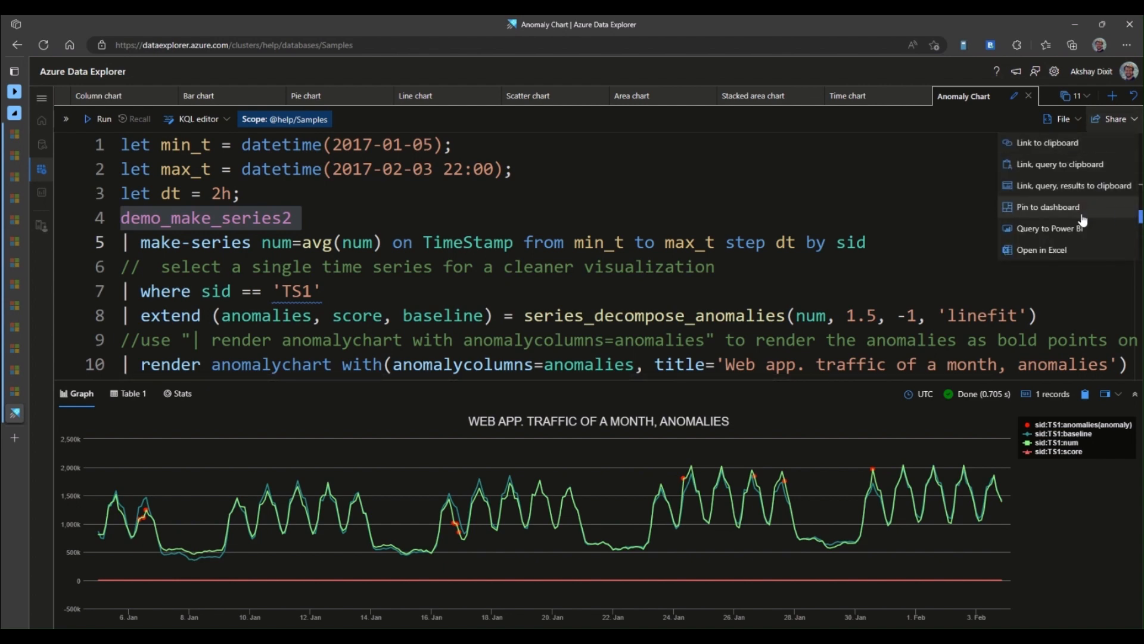
left_click(1047, 207)
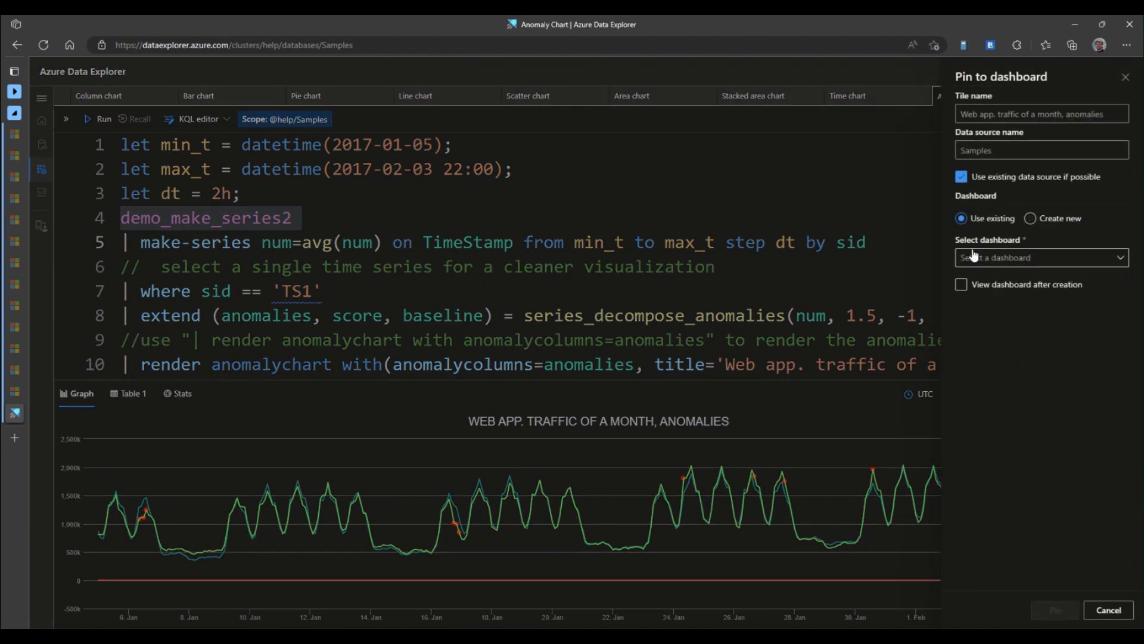
left_click(1040, 257)
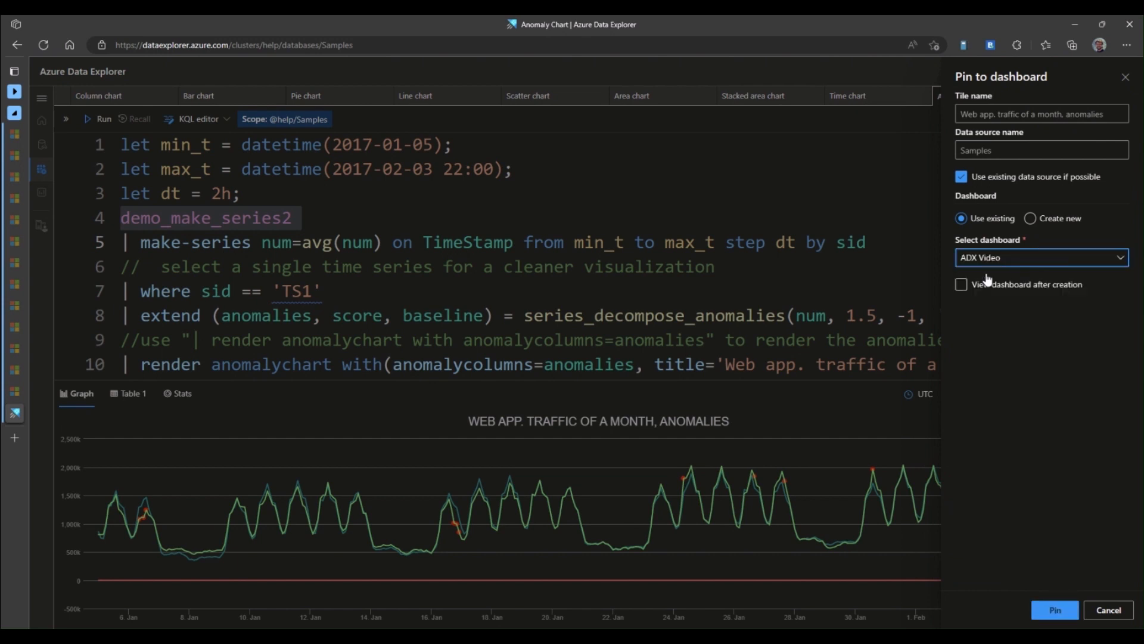
left_click(962, 284)
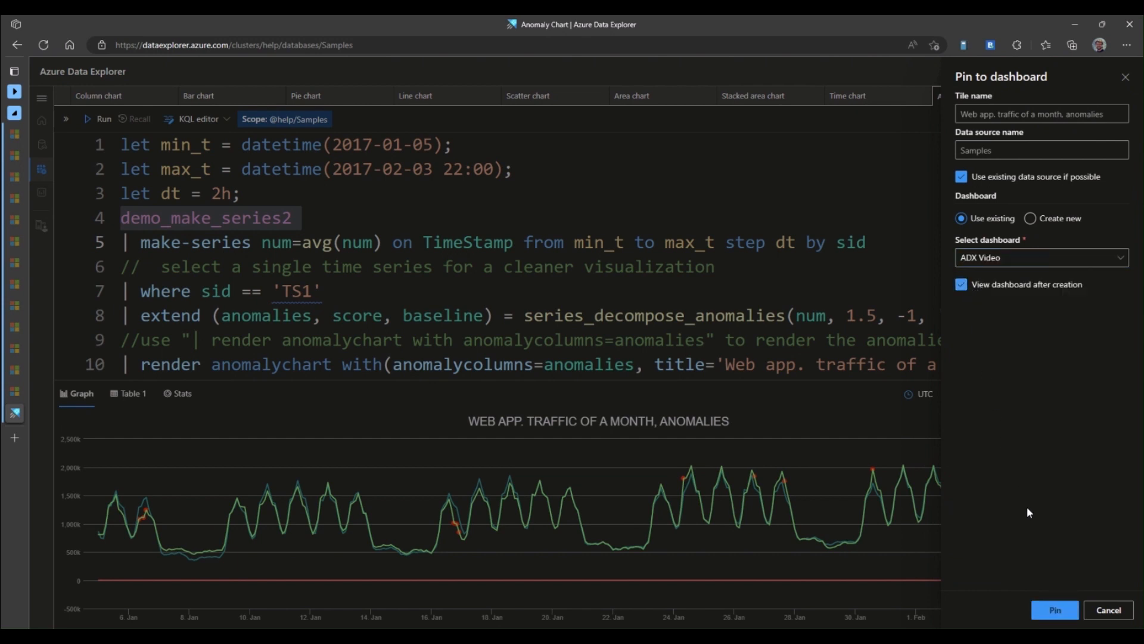
left_click(1054, 609)
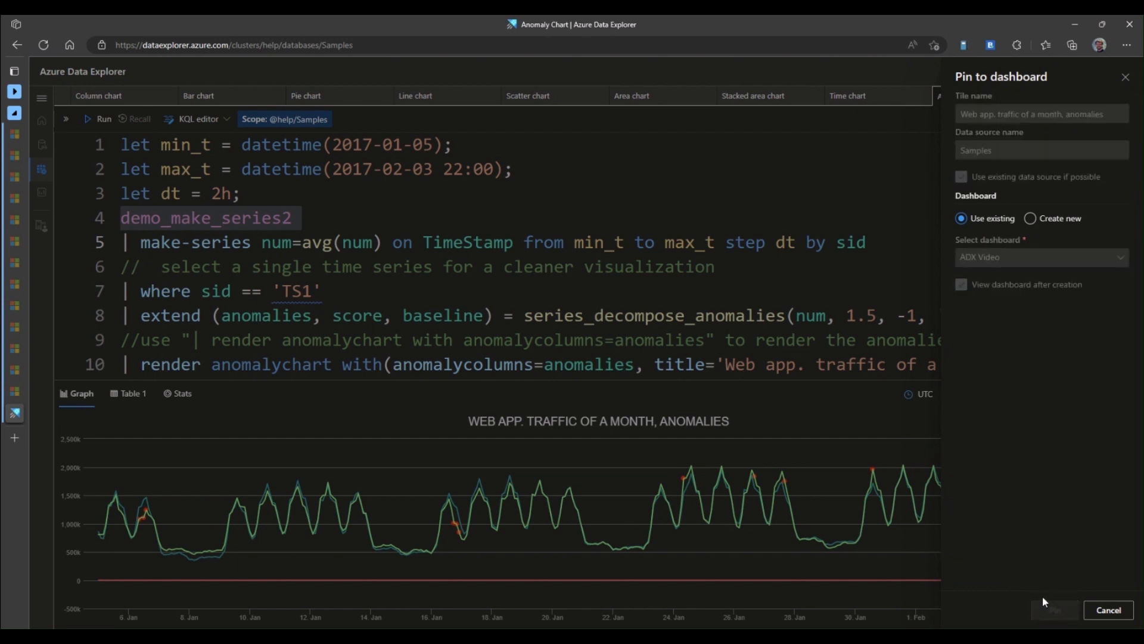
left_click(1053, 610)
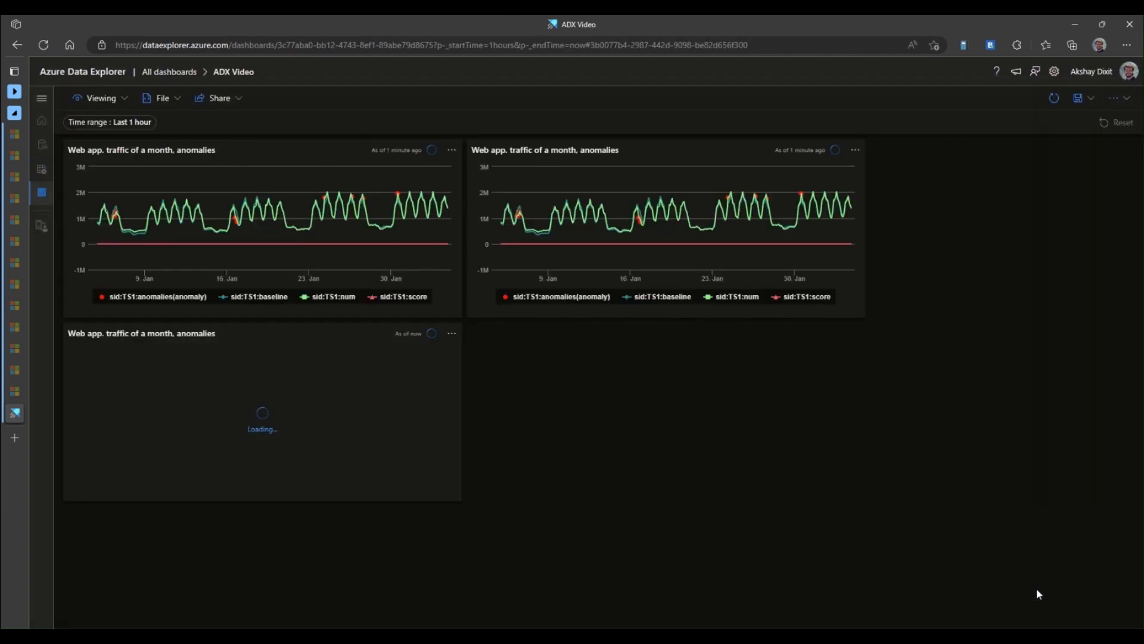